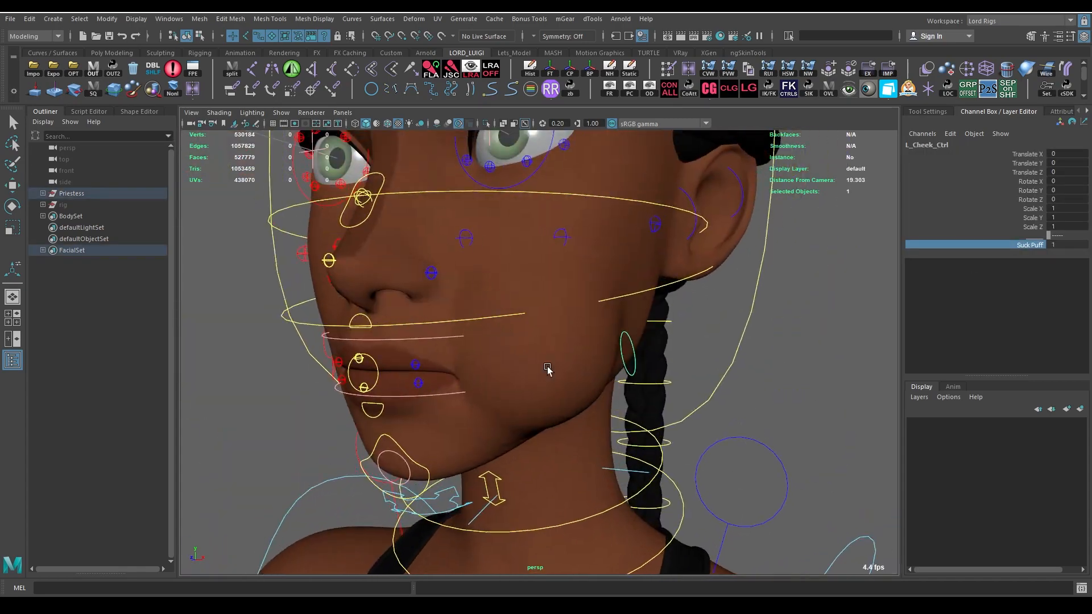
- Switch the viewport showing the rigged face and its controls to wireframe display
key(4)
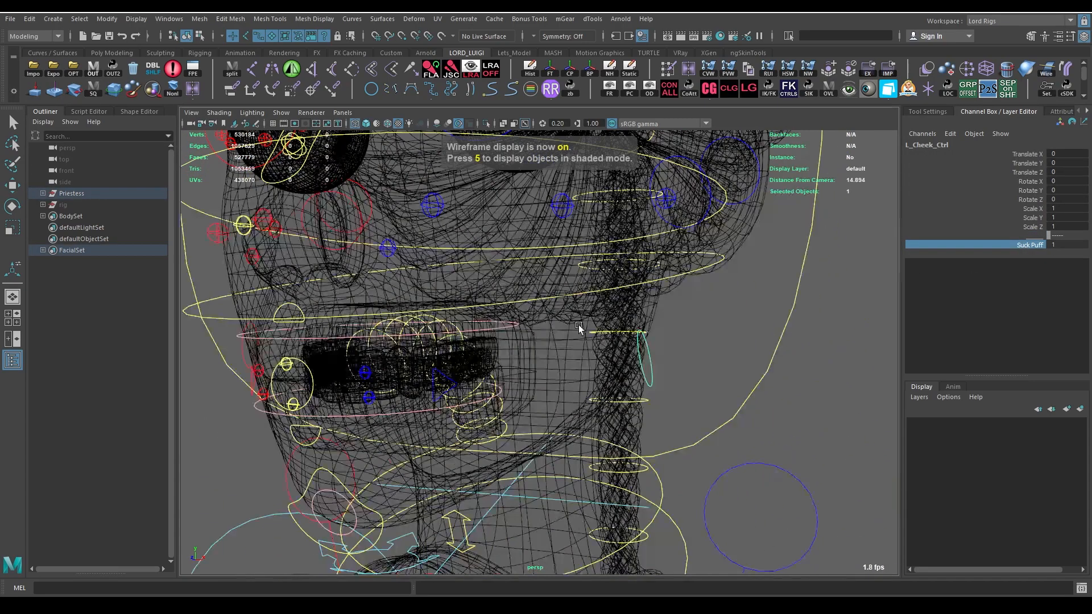